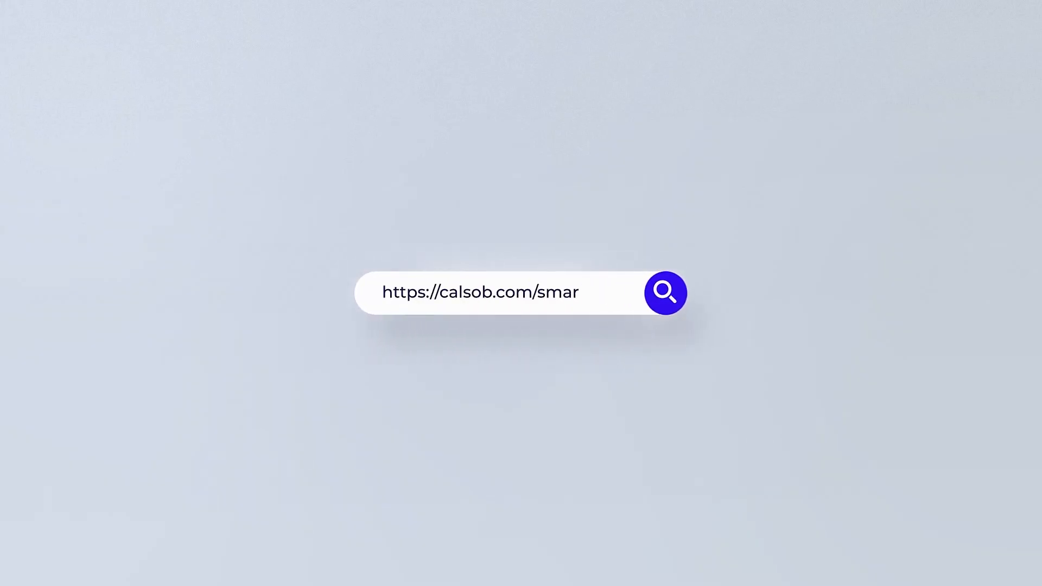
# Run the search on the entered Calsob store URL to load its storefront page
pyautogui.click(666, 294)
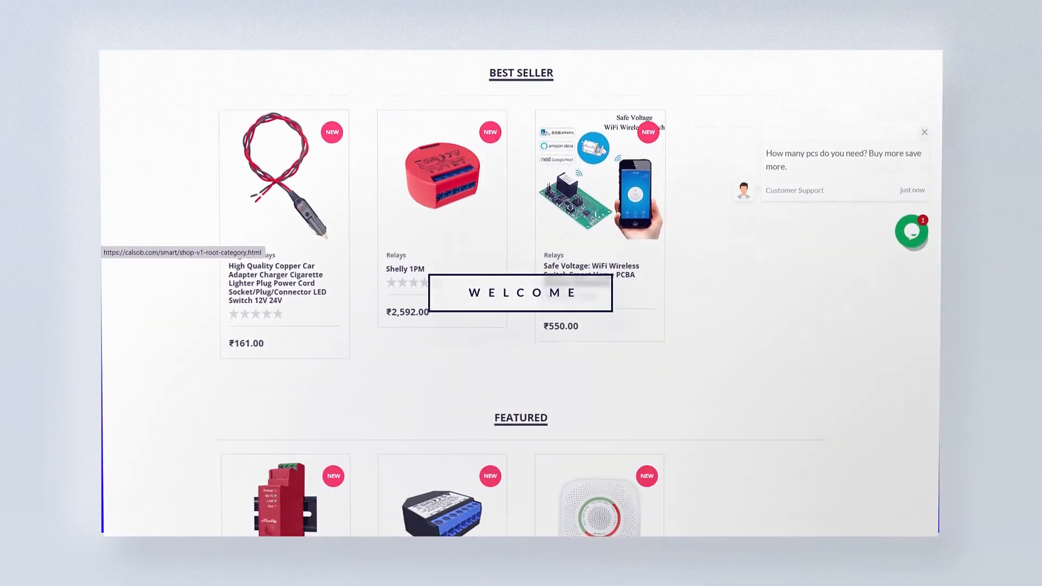